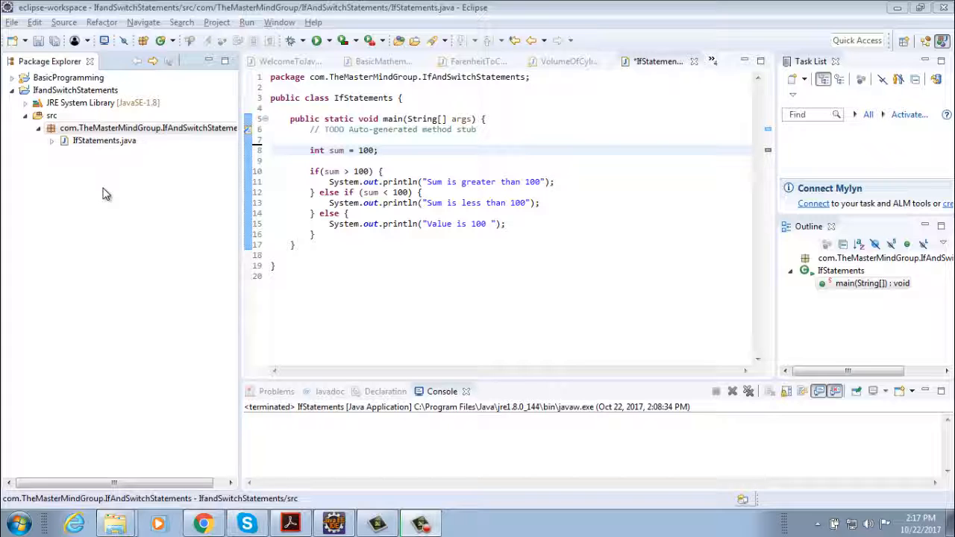
Create class IfMathematics with a public static void main stub in com.TheMasterMindGroup.IfAndSwitchStatements
click(148, 128)
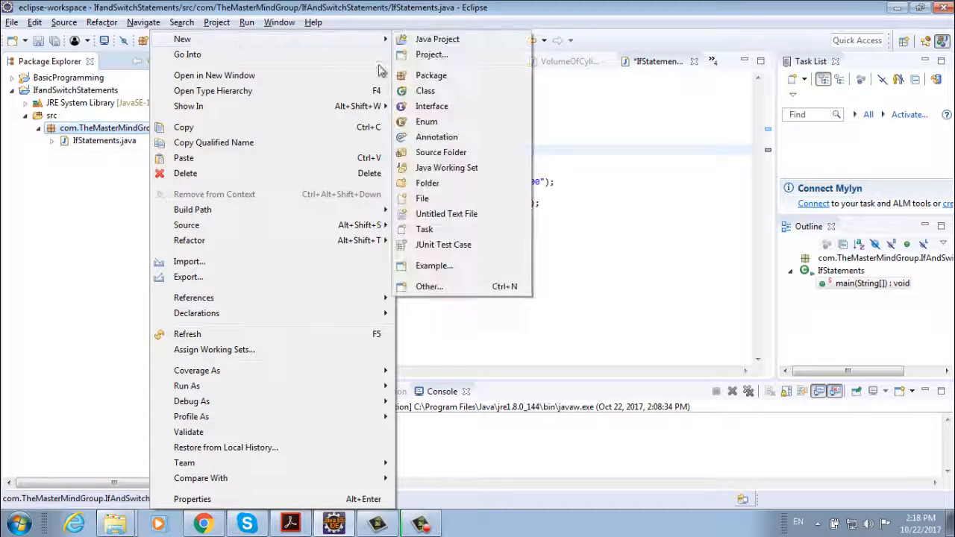
click(425, 90)
text(IfMathematics)
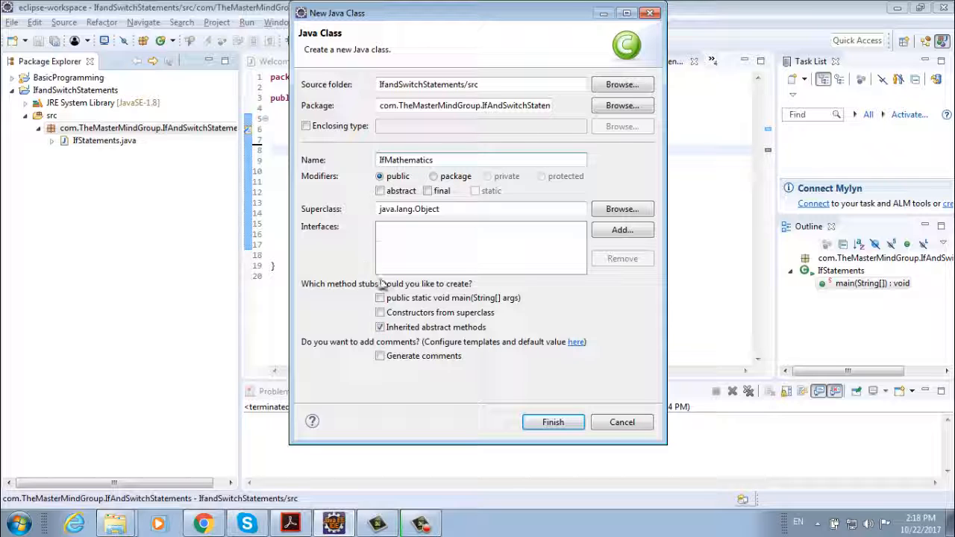
click(553, 422)
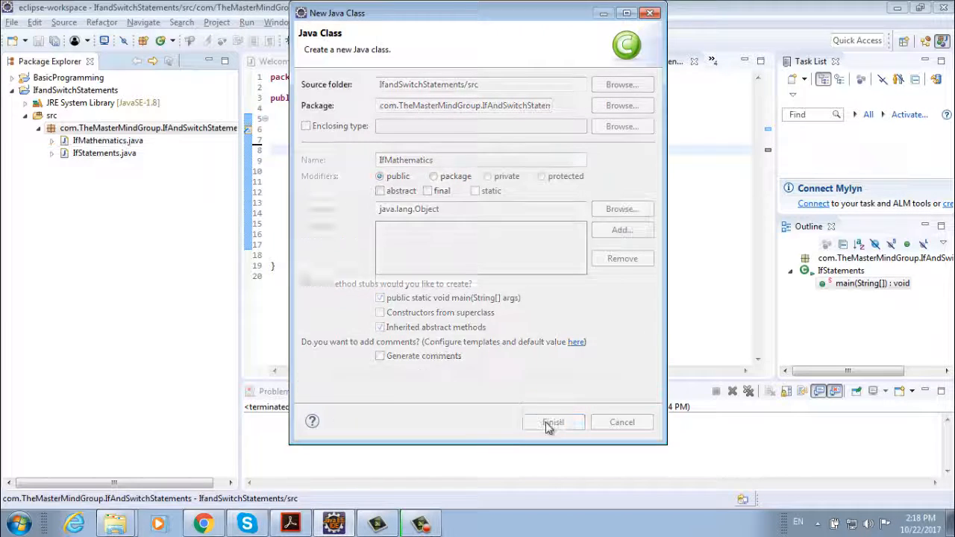
click(553, 422)
text(Scanner)
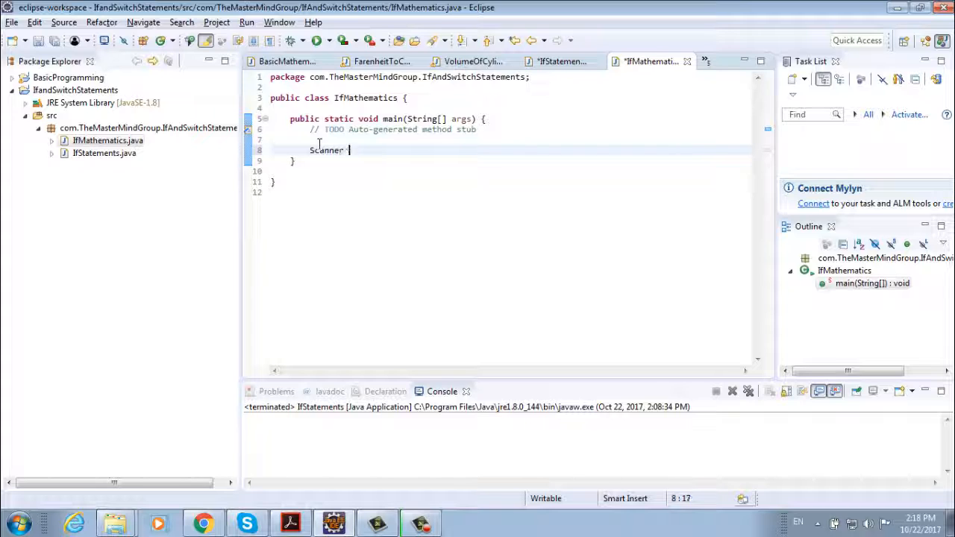
Declare a Scanner named input built on System.in inside main
text(input = new)
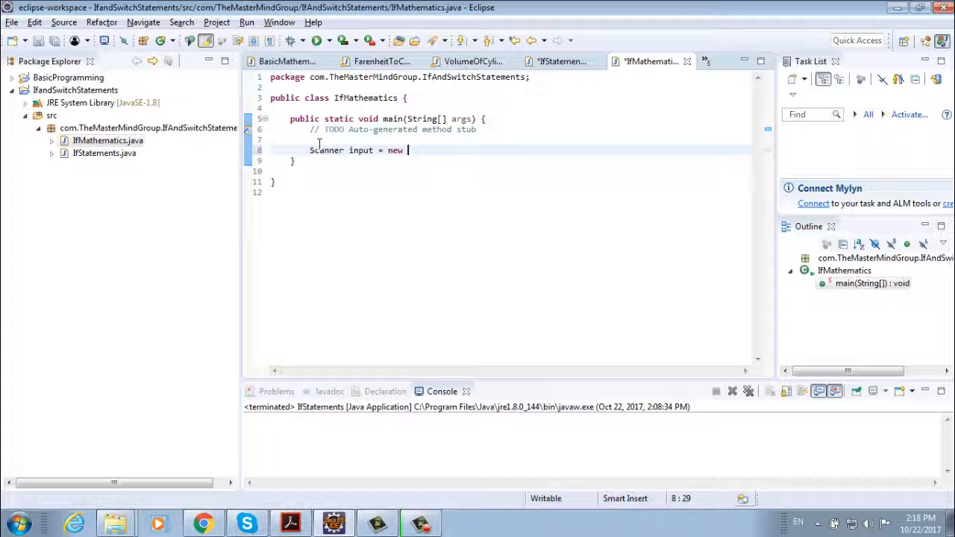
text(Scanner();)
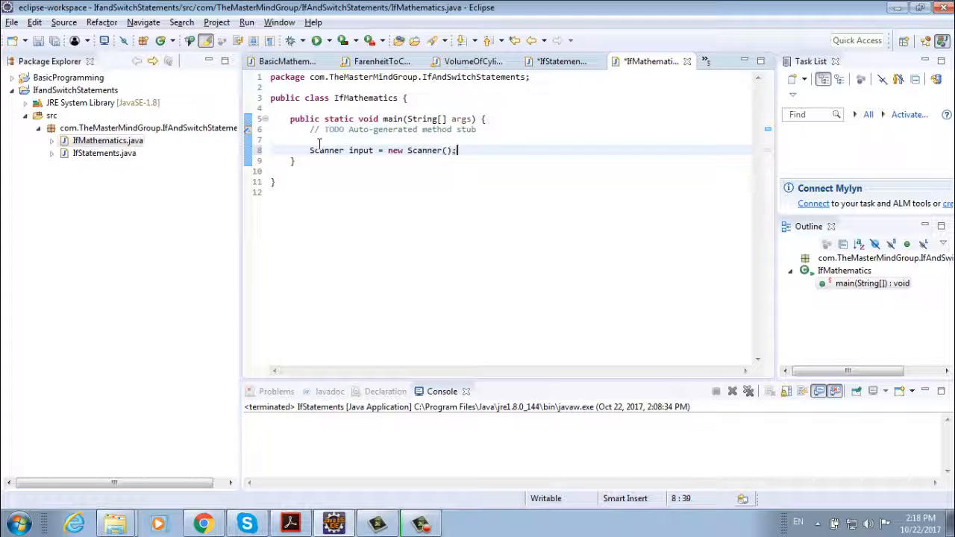
text((System.)
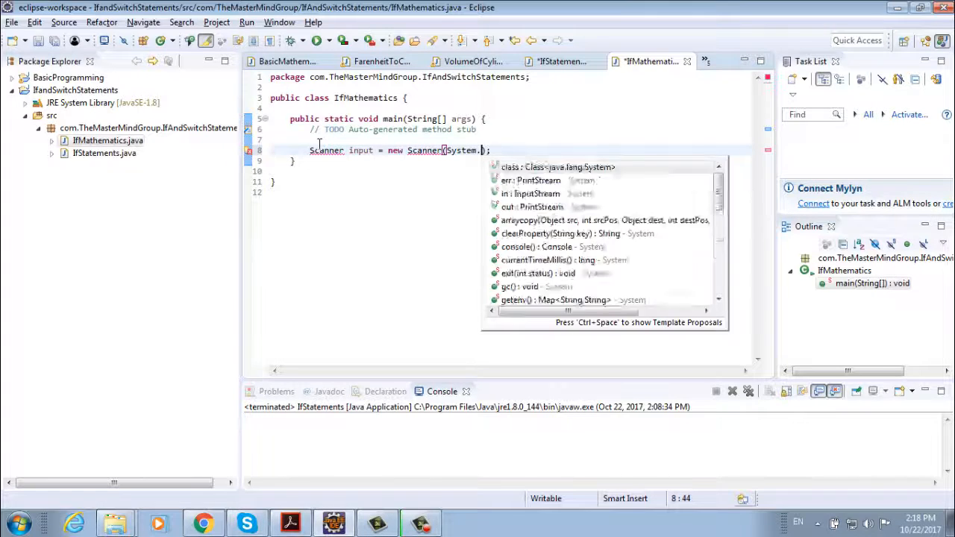
text(in)
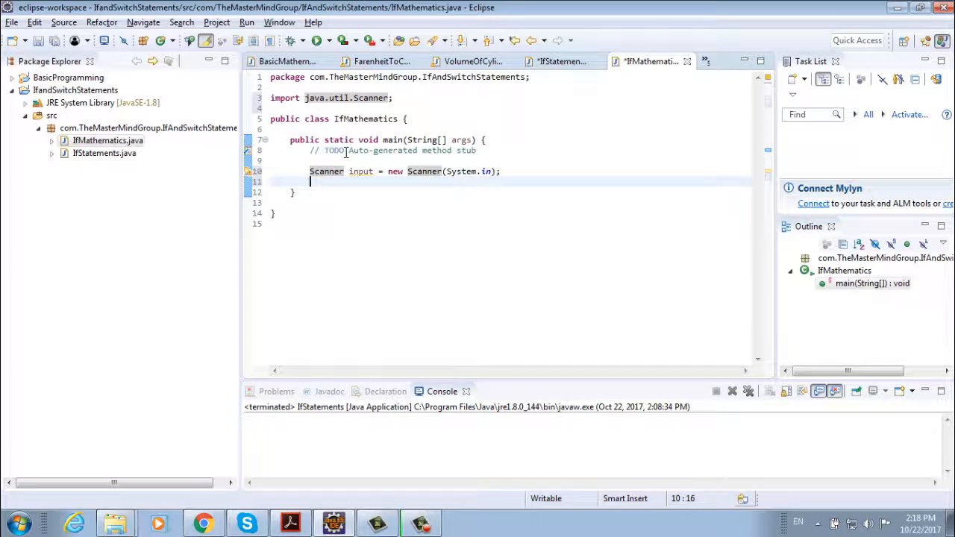
Print a '+ or a -' prompt, read sign with nextLine, firstValue with nextInt, and start secondValue
text(System.out.println(x);)
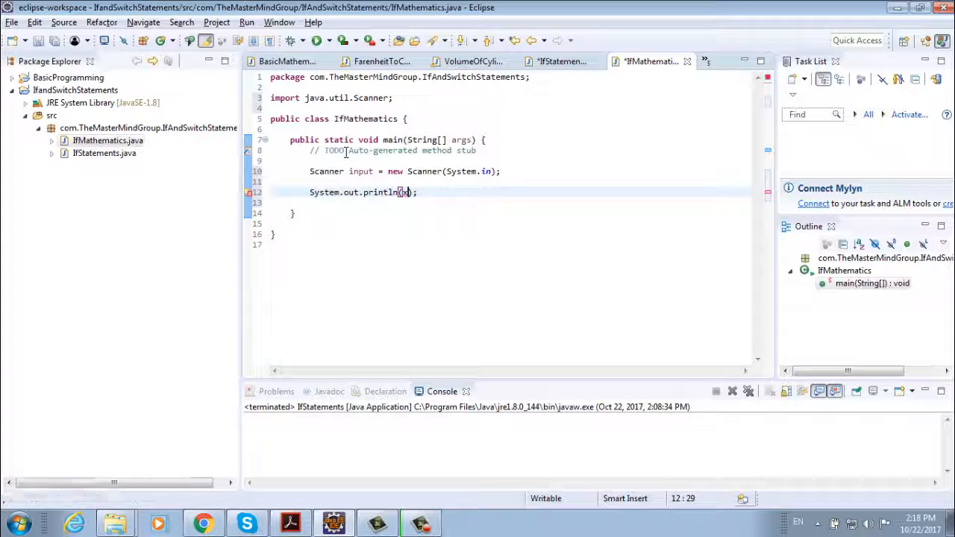
text("")
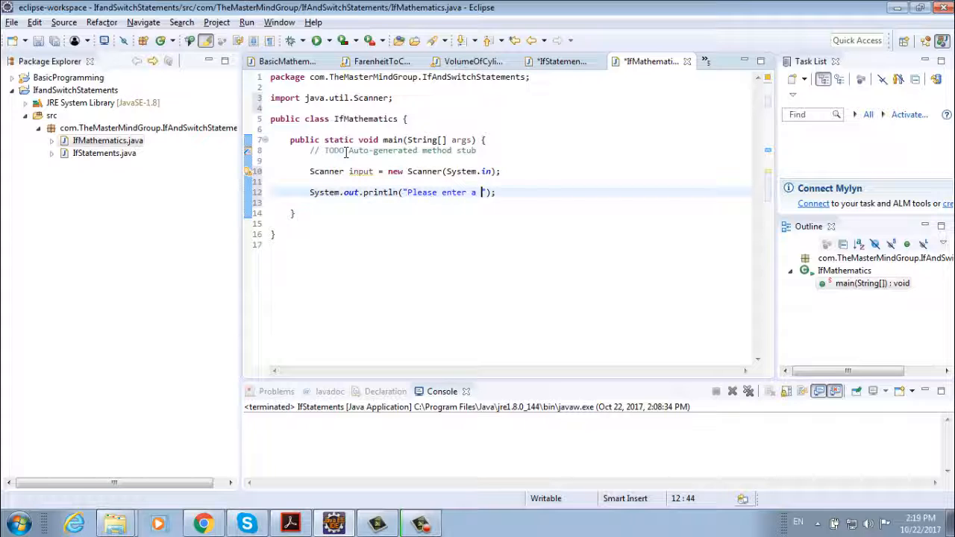
text(+ or a -)
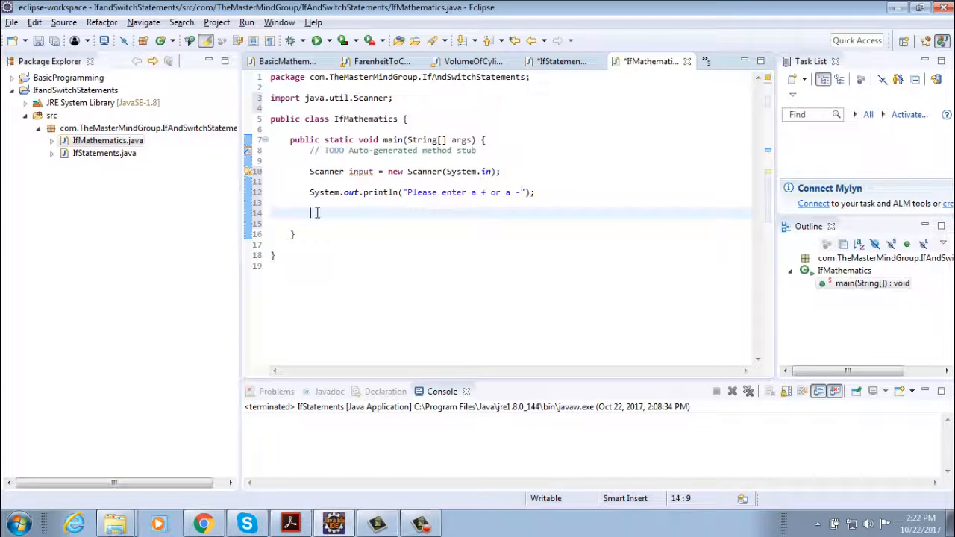
text(String sign = input.)
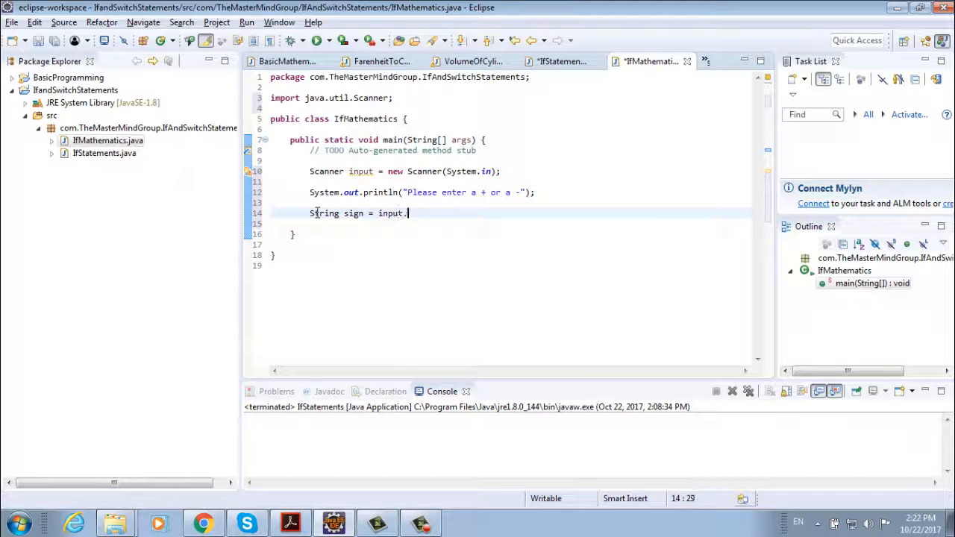
text(nextLine();)
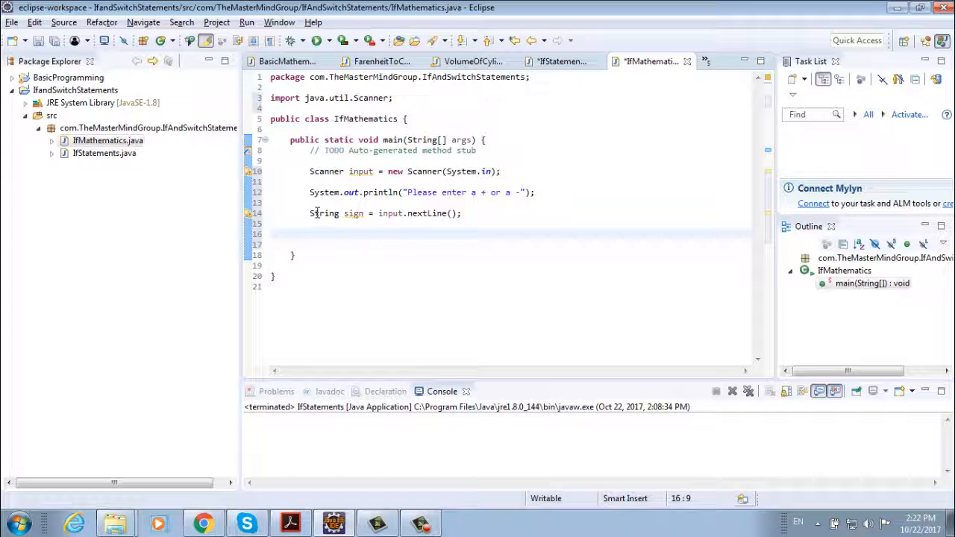
text(if)
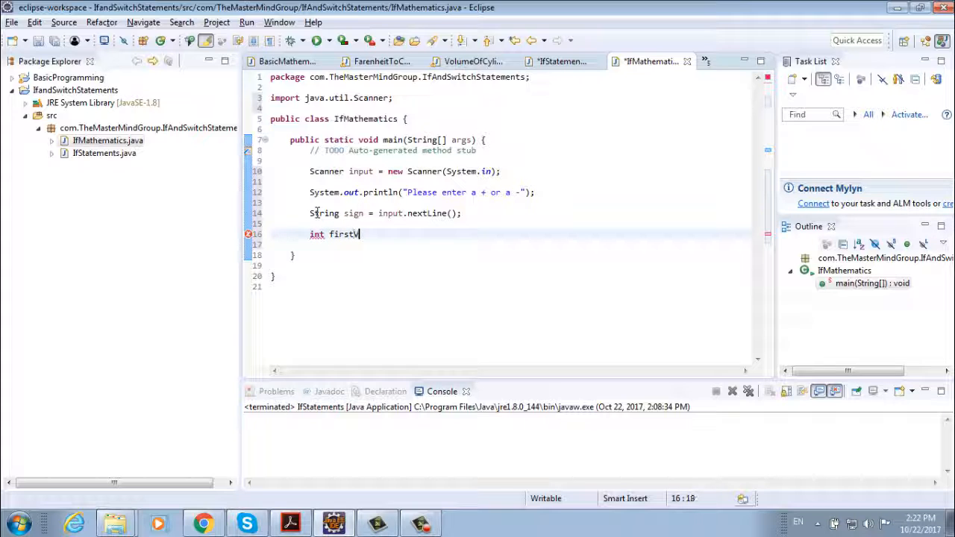
text(alue = i)
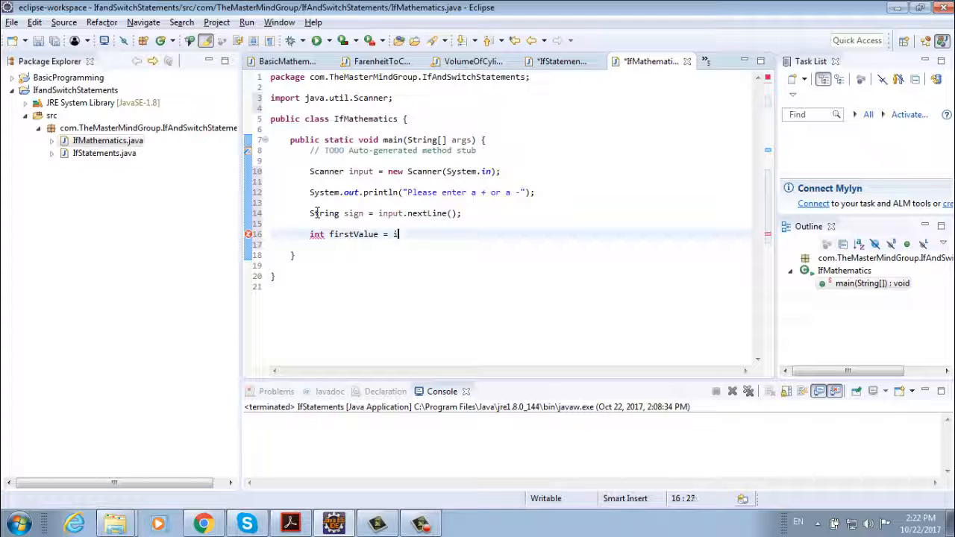
text(nput.nextInt();)
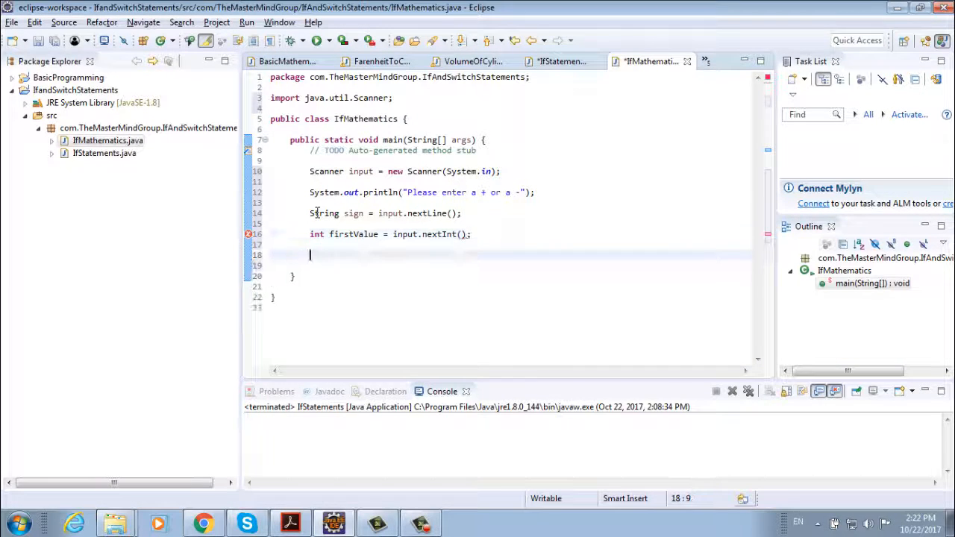
text(int secondValue = input.nextInt();)
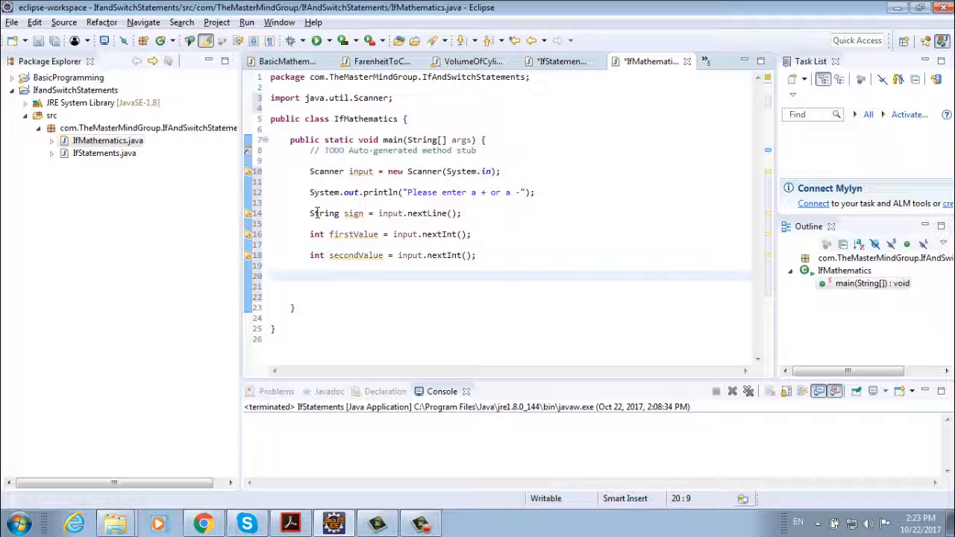
Write if(sign.equals("+")) and else if(sign.equals("-")) branches with empty bodies
text(if() {)
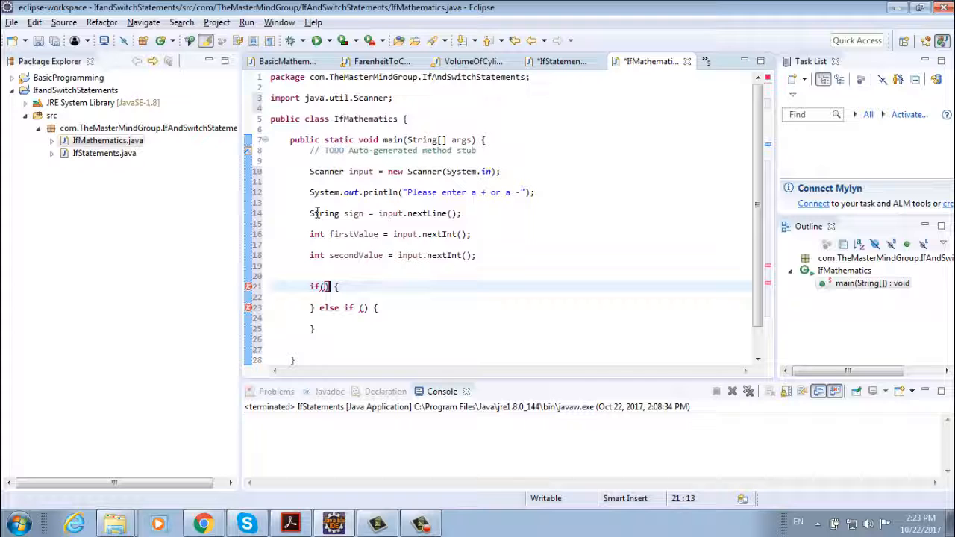
text(sign.equals()
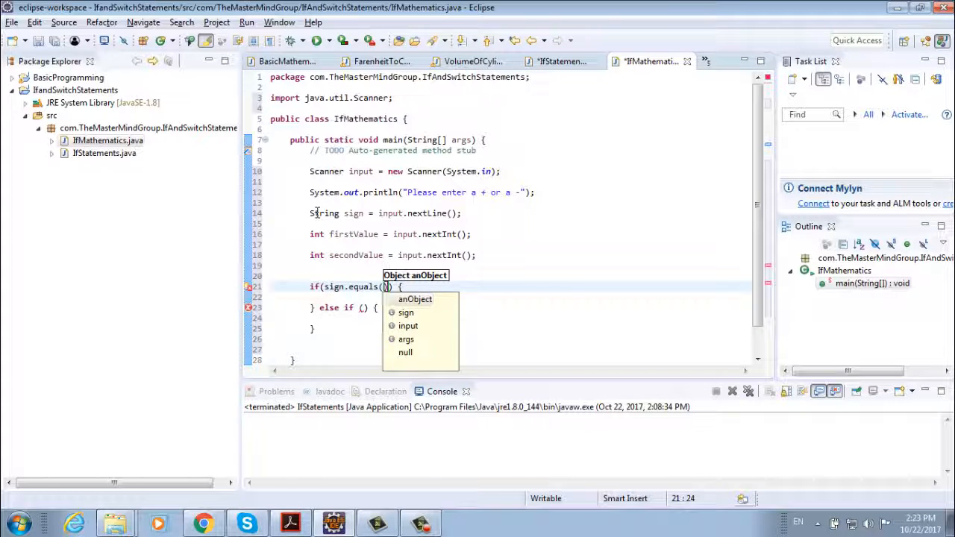
text("+")
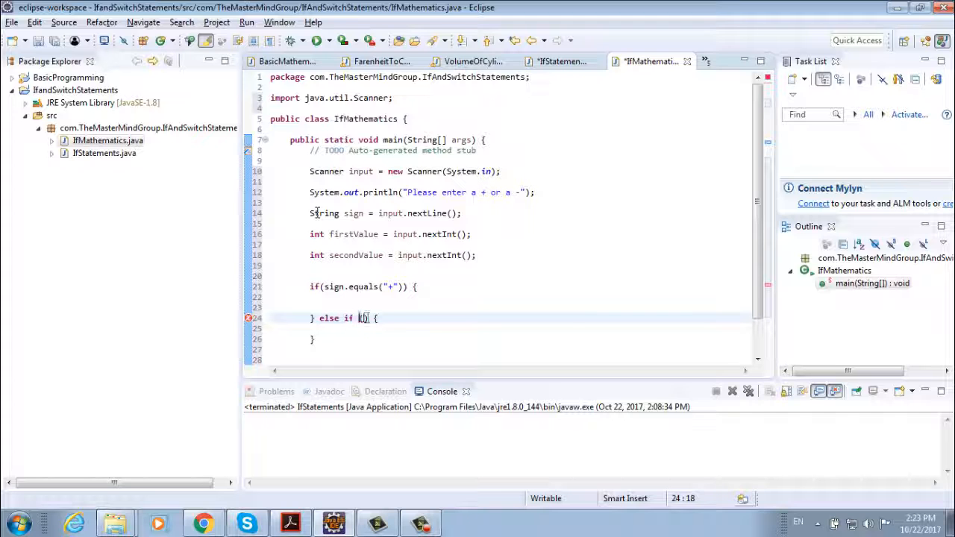
text(sign.equals("-)
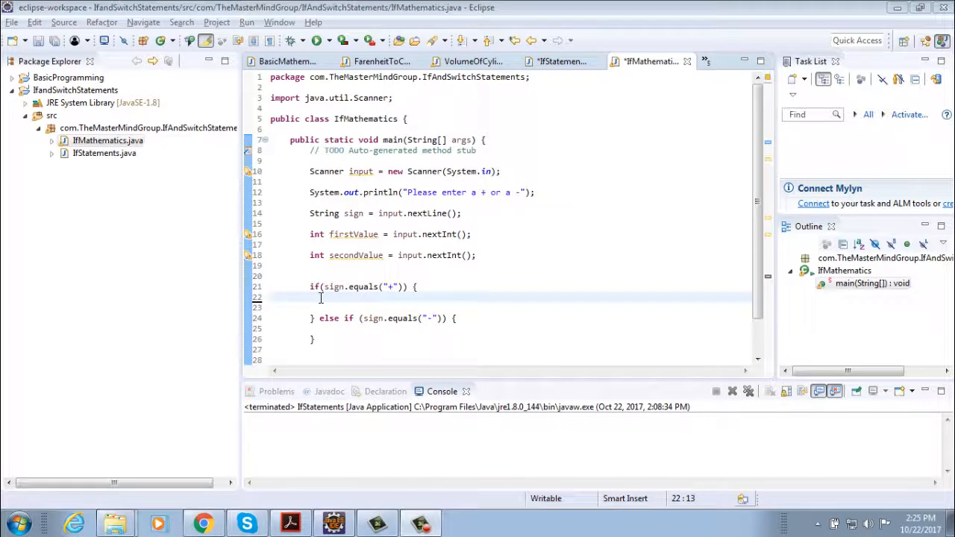
Print 'The addition of: ', firstValue, secondValue, ' is ' and (firstValue + secondValue) in the plus branch
text(System.)
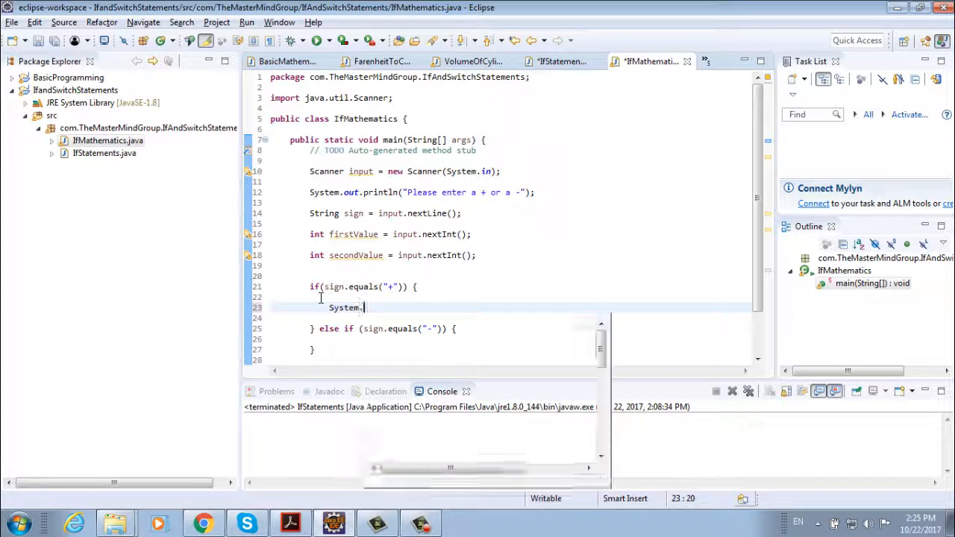
text(out.println("");)
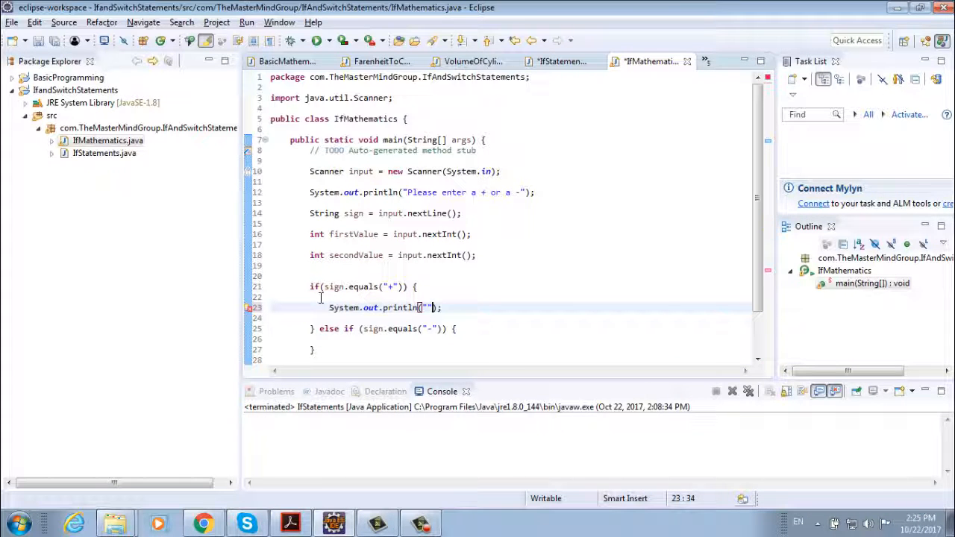
text(The addition of:)
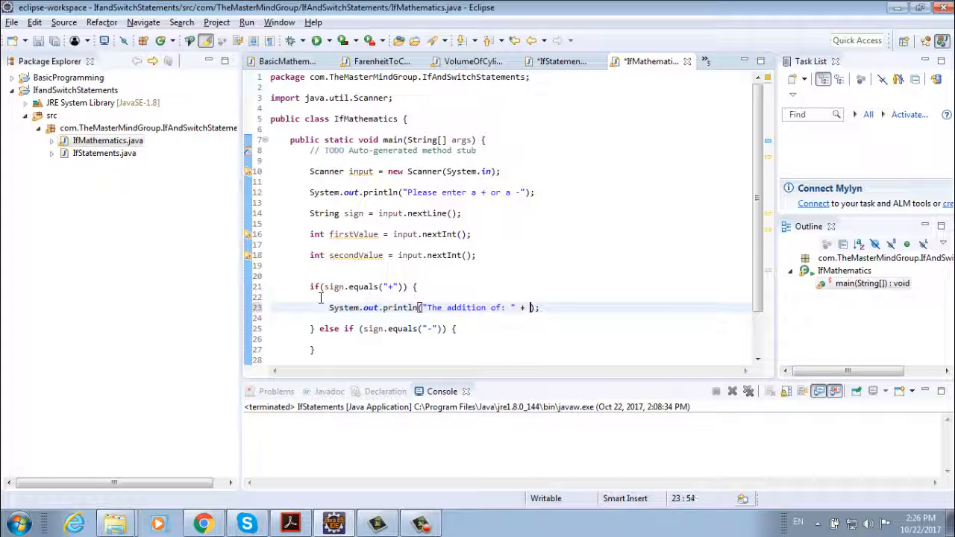
text(firstValue + " " + secondValue + " is)
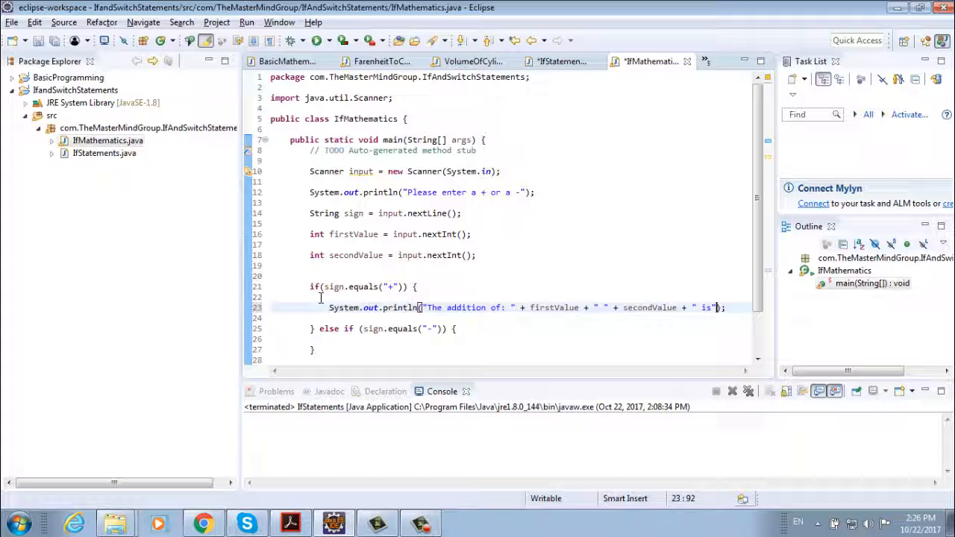
text(())
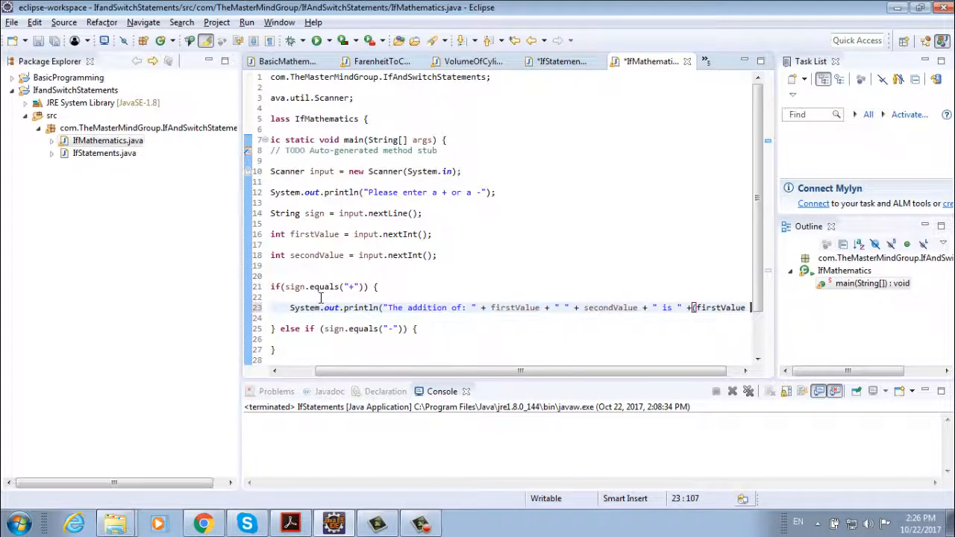
text(se)
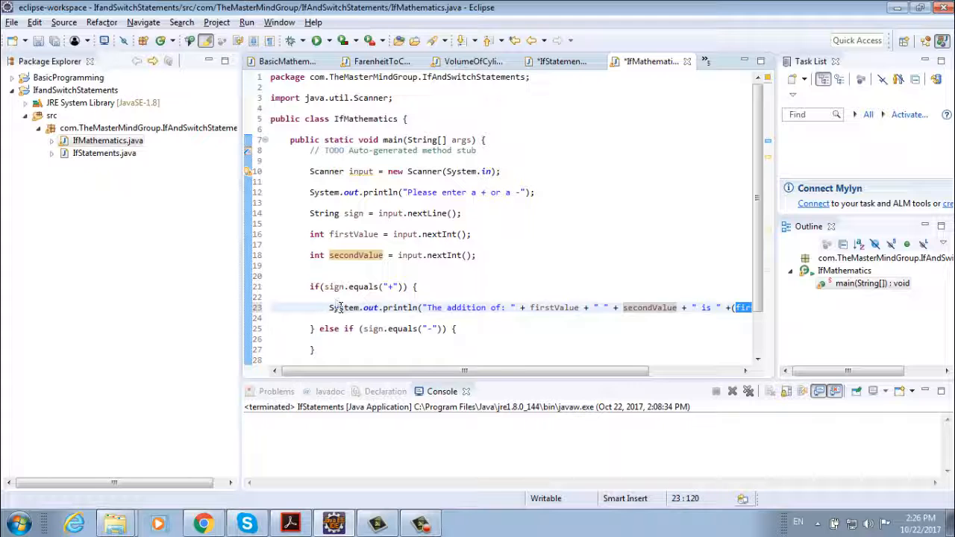
scroll(right, 3)
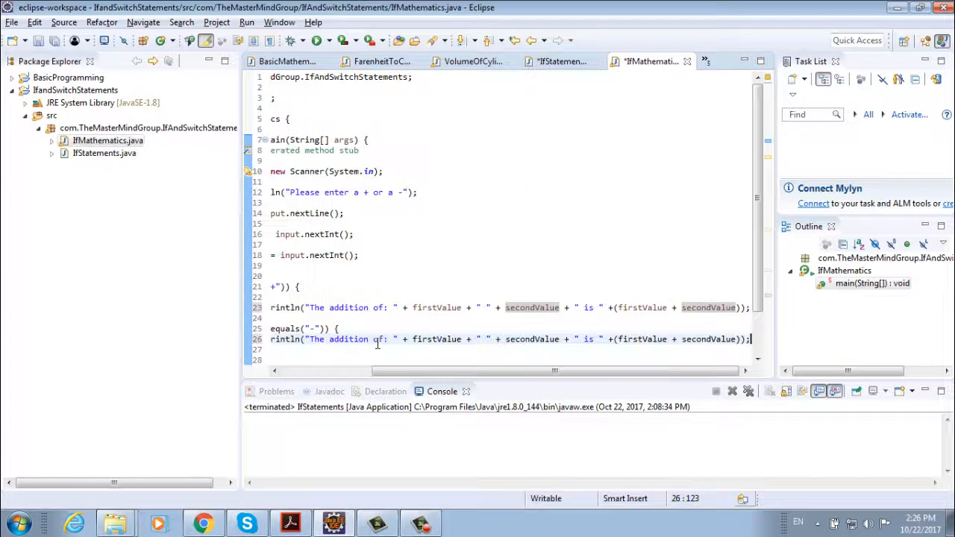
Change 'addition' to 'subtraction' in the copied minus-branch print line
double_click(350, 340)
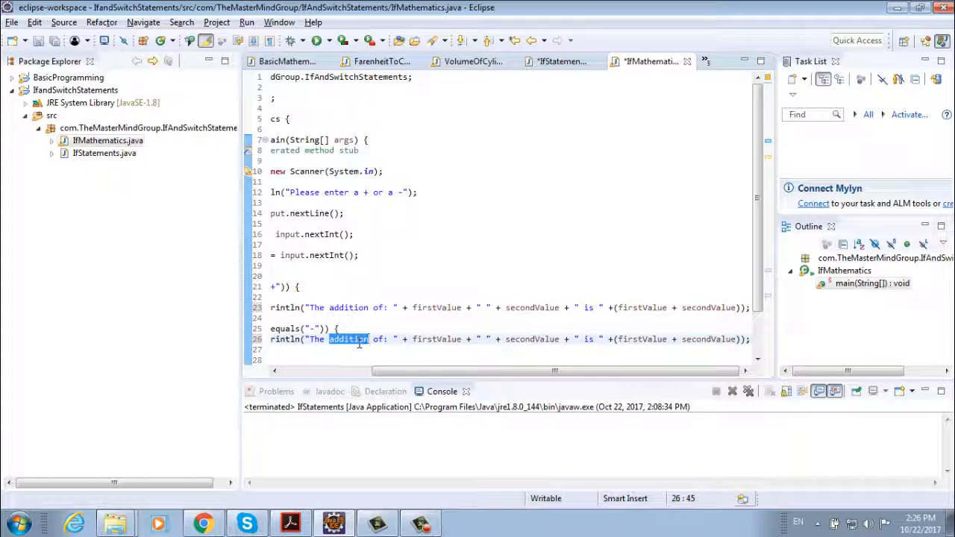
text(sub)
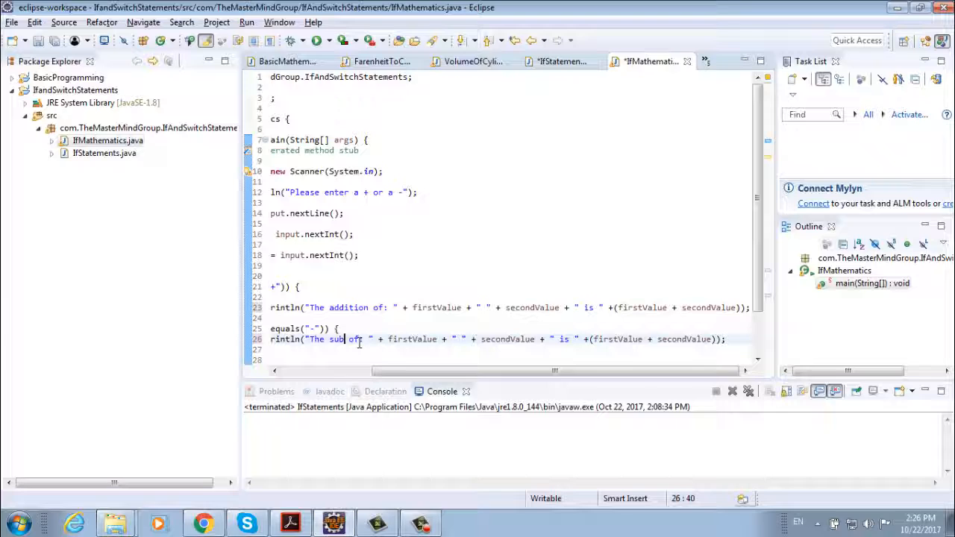
key(BackSpace)
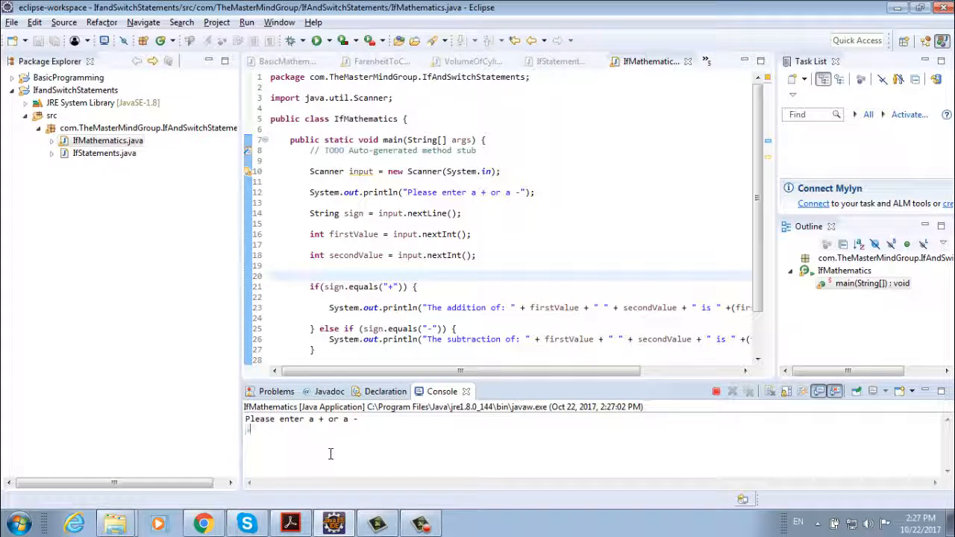
Enter + with 5 and 10 in the Console, then rerun and enter a minus sign
text(+)
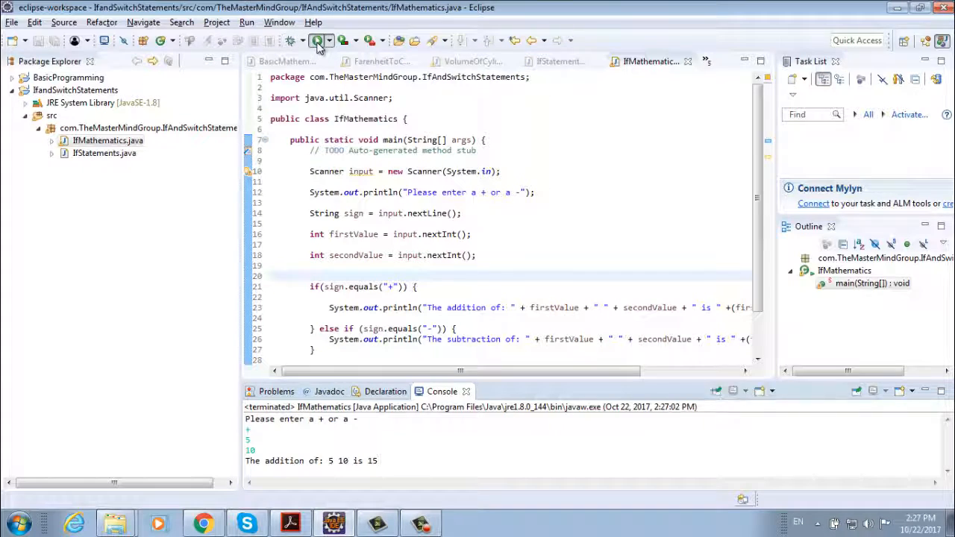
click(320, 40)
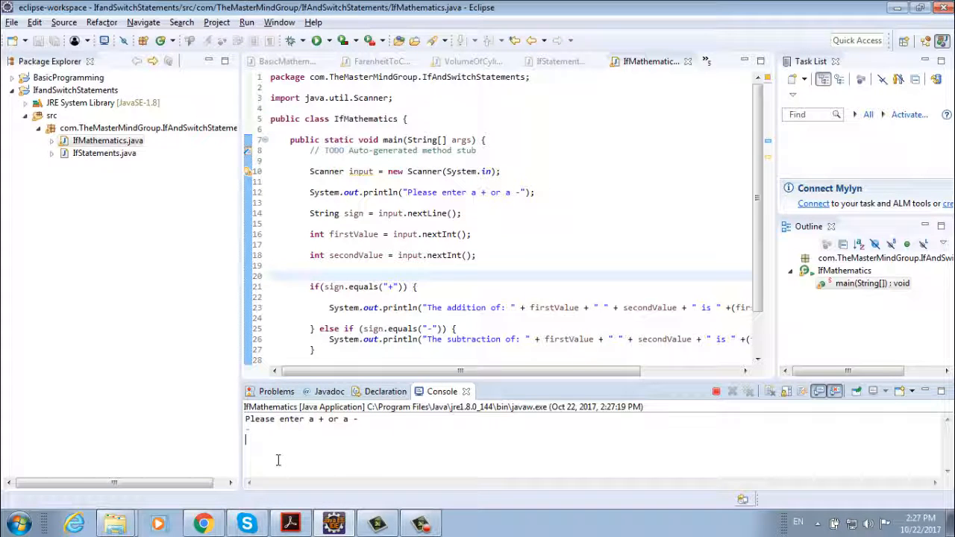
text(-)
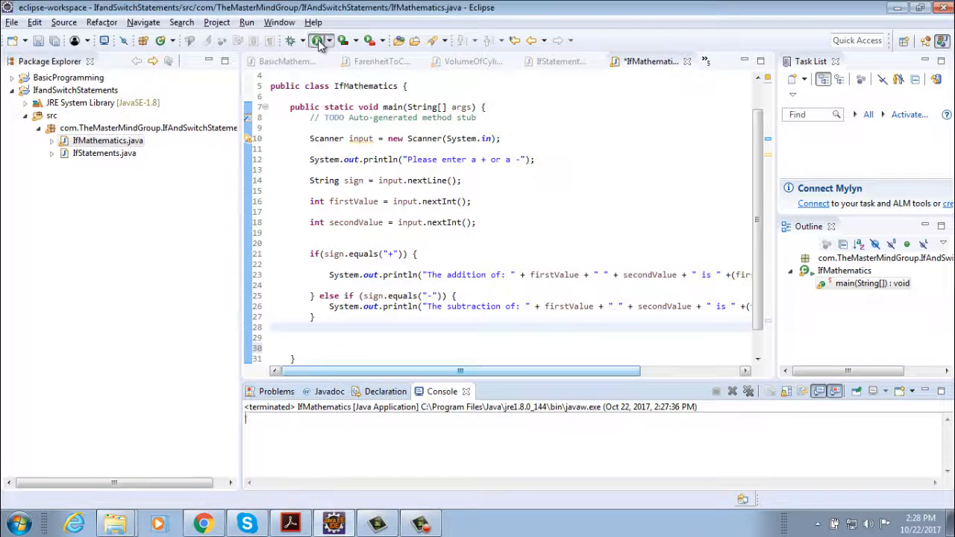
Relaunch the program, confirming the Save and Launch dialog with OK
click(314, 41)
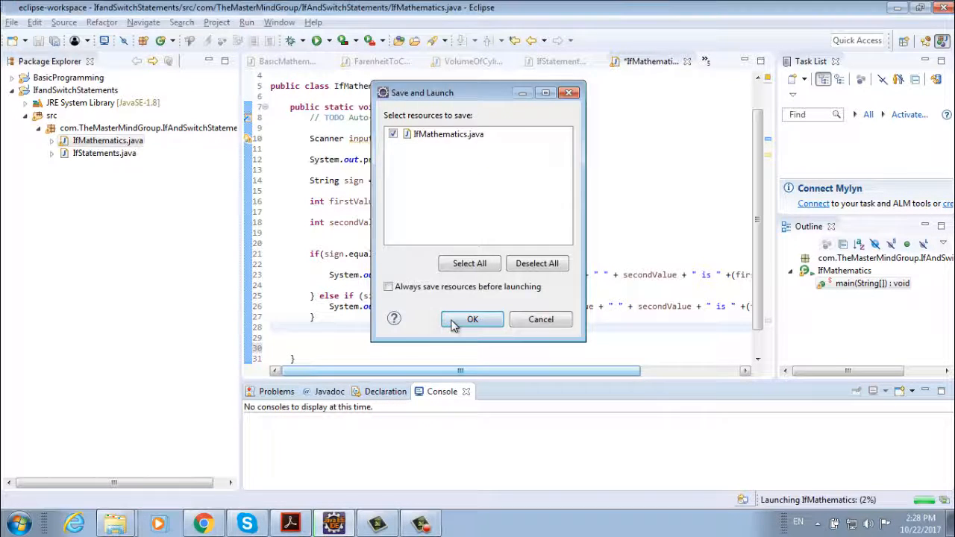
click(473, 319)
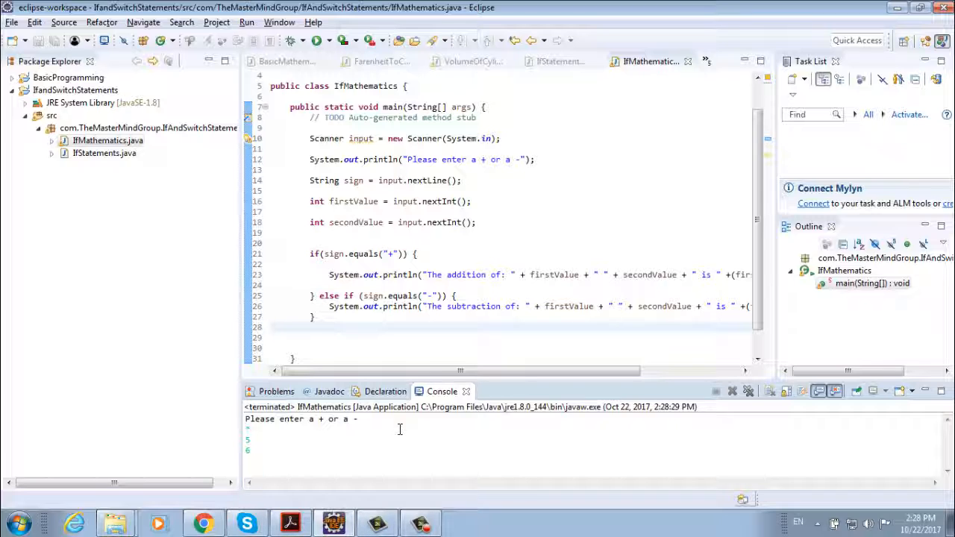
Add an else block printing 'Incorect sign: you need to enter' after the subtraction branch
click(317, 316)
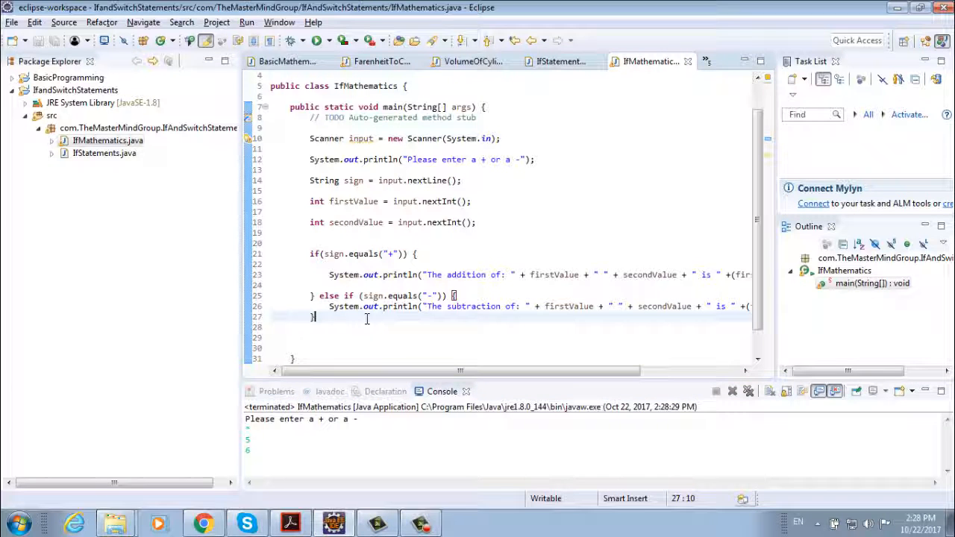
text(else)
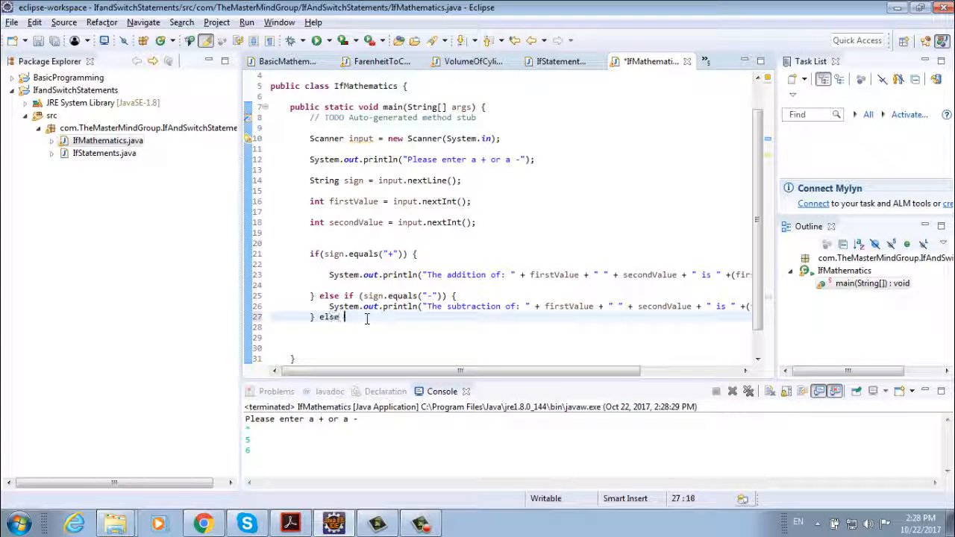
text(()
click(511, 326)
text(Sys)
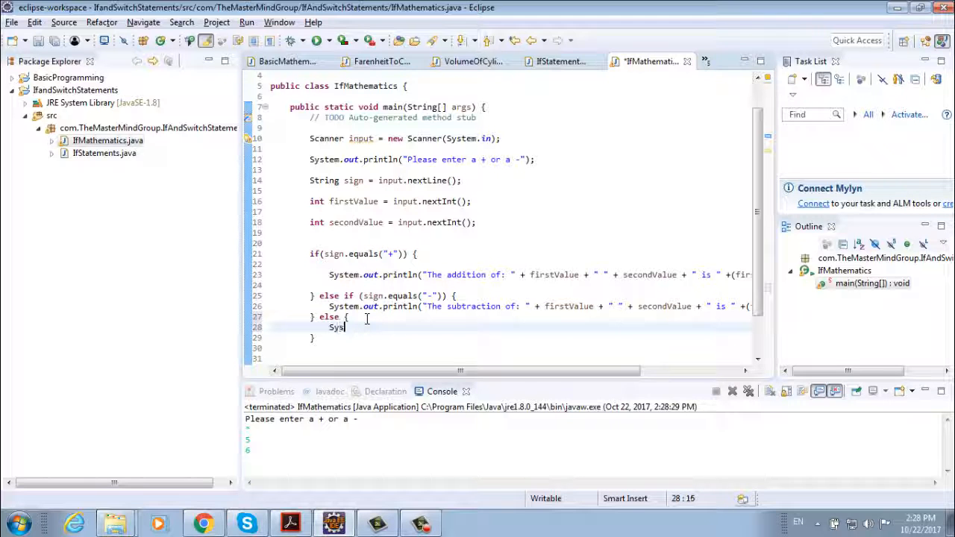
text(tem.out.println("");)
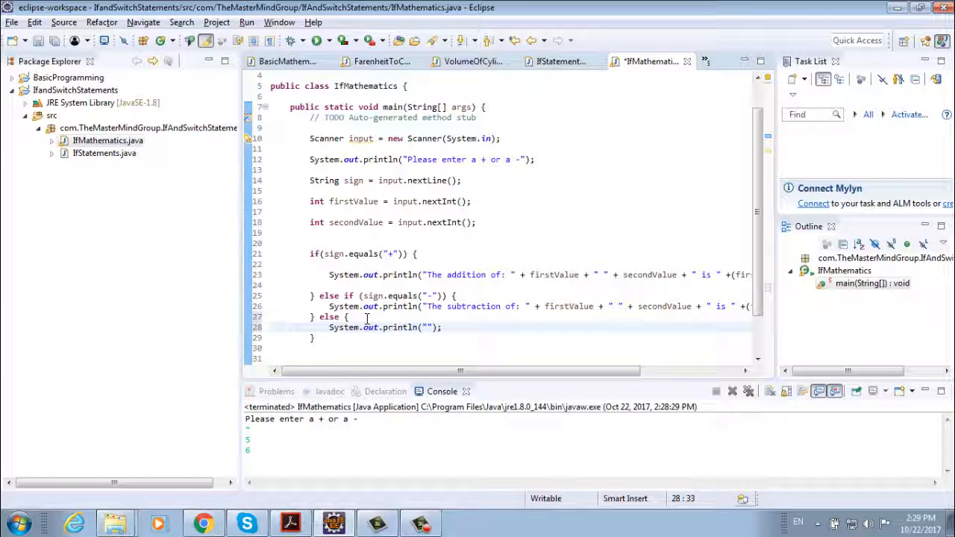
text(Incorect)
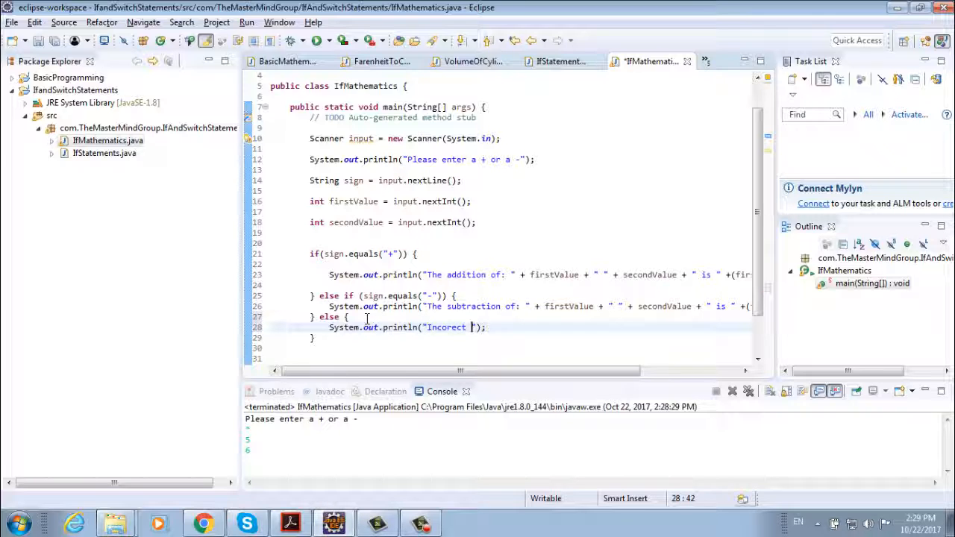
text(sign: you)
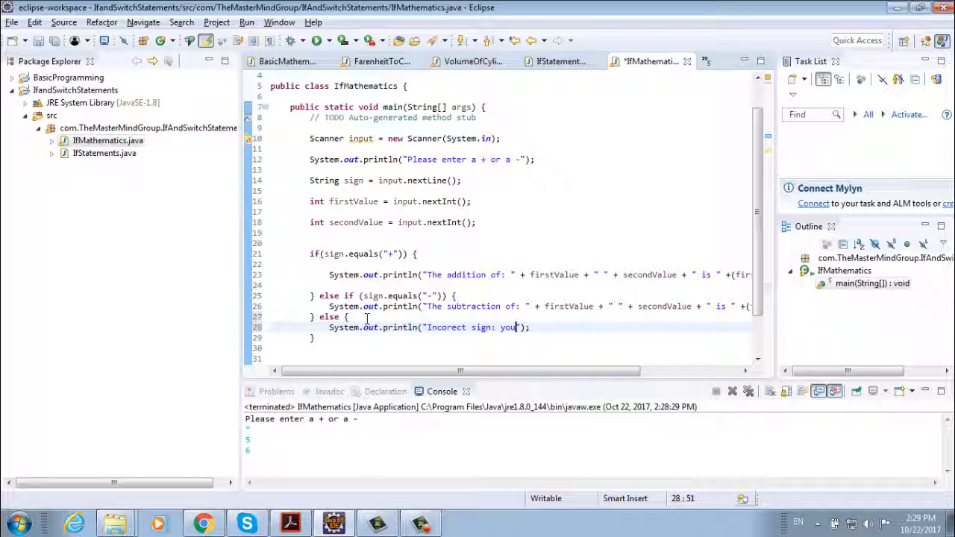
text(need to enter)
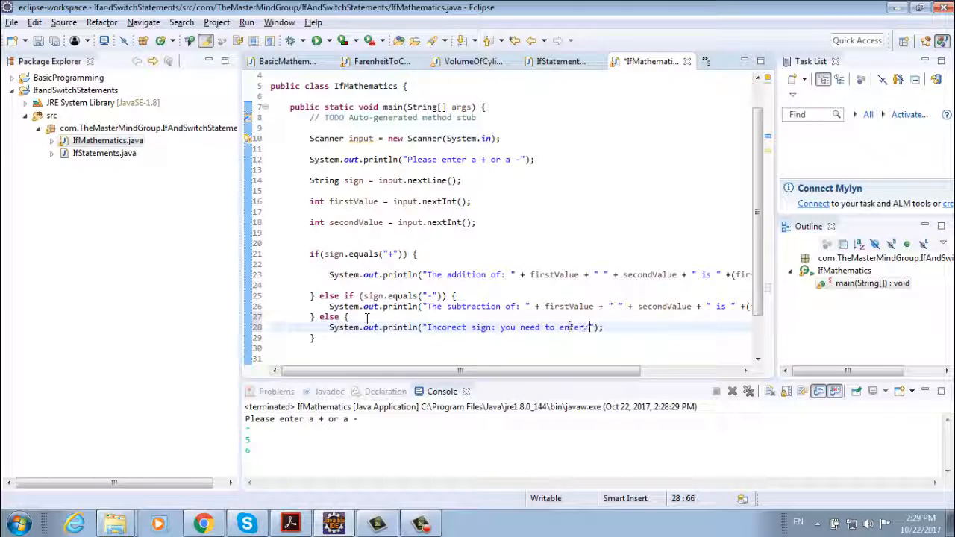